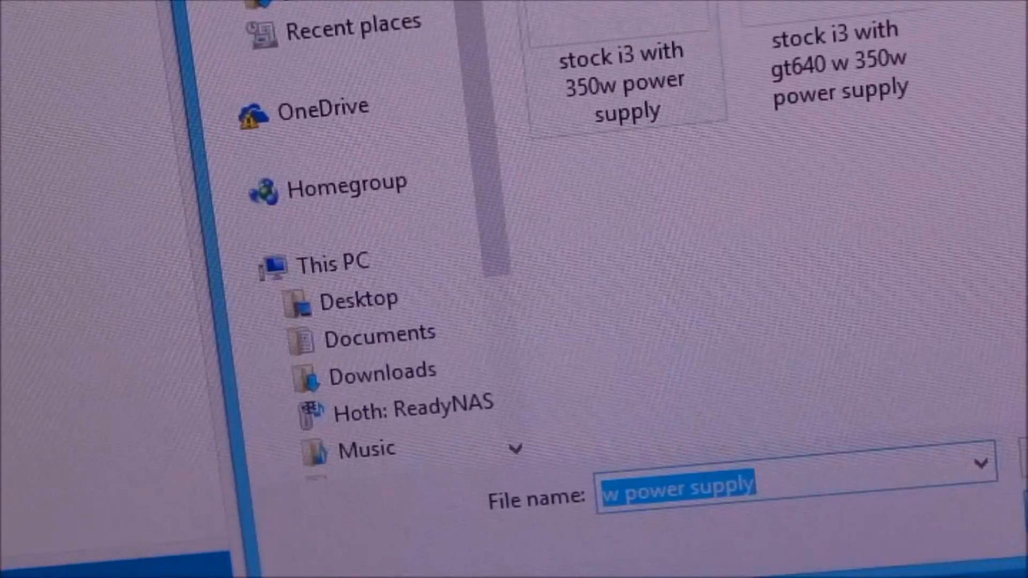
- Select the 'stock i3 with gt640 w 350w power supply' results file for opening
{"action": "left_click", "coordinate": [840, 66]}
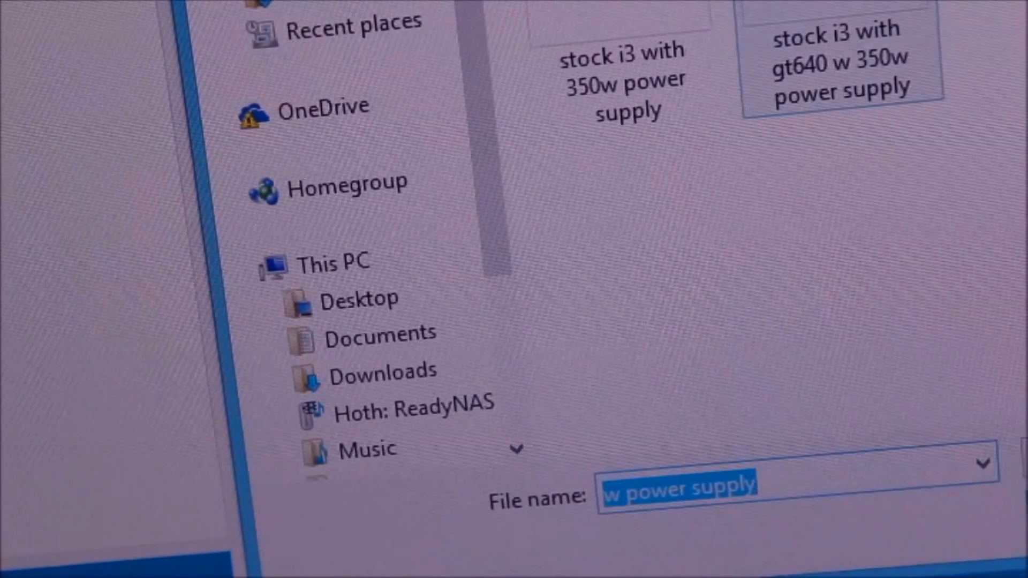
{"action": "left_click", "coordinate": [839, 56]}
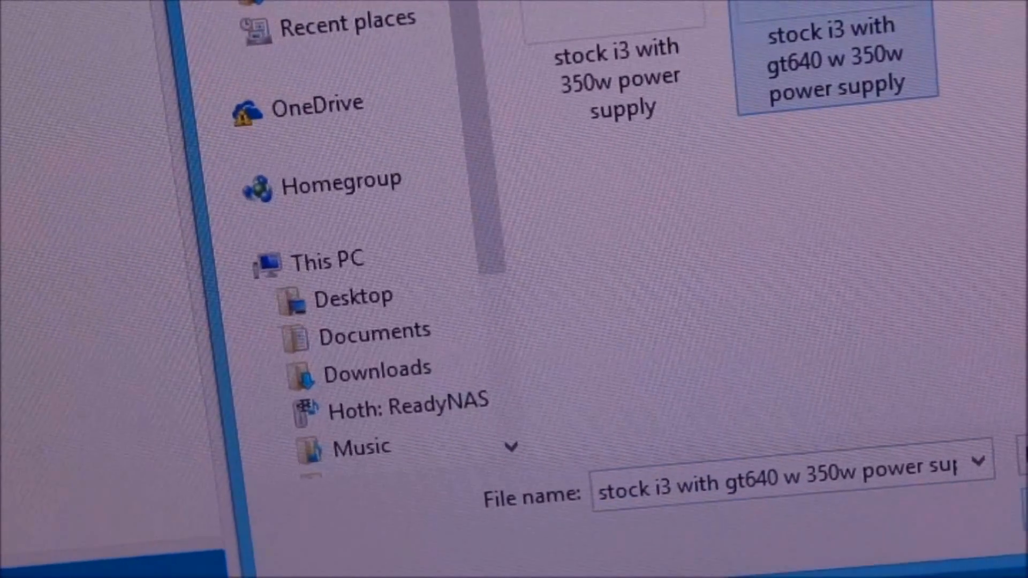